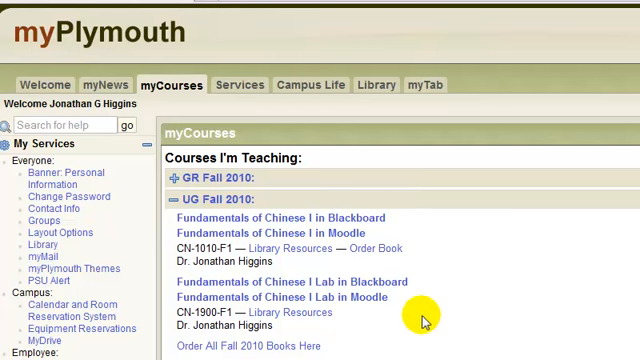
{"action": "mouse_move", "coordinate": [420, 221]}
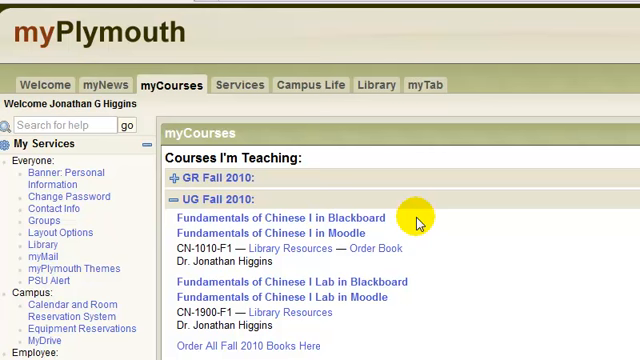
{"action": "mouse_move", "coordinate": [363, 148]}
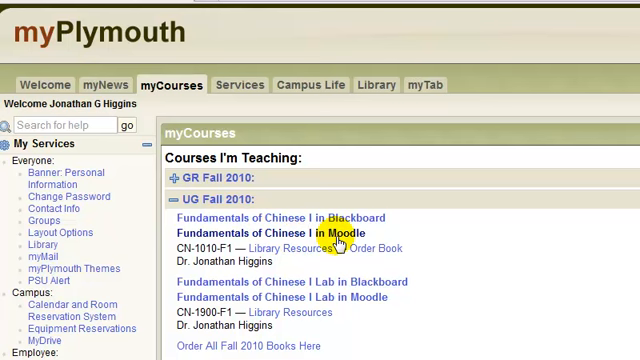
{"action": "mouse_move", "coordinate": [368, 323]}
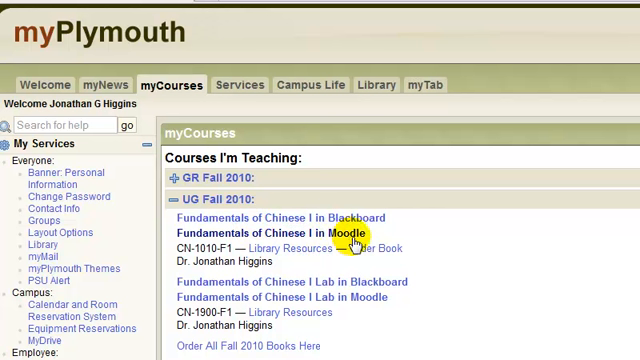
Open 'Fundamentals of Chinese I in Moodle' from the UG Fall 2010 course list on myCourses
{"action": "left_click", "coordinate": [290, 228]}
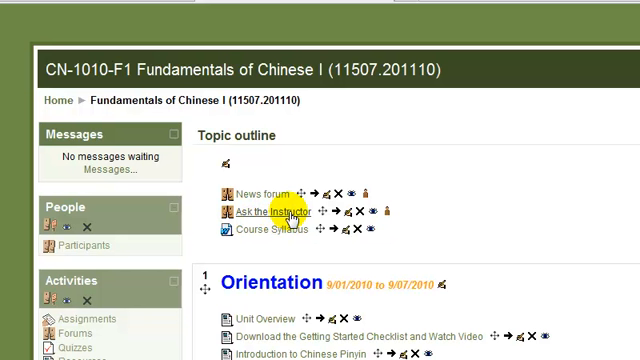
{"action": "mouse_move", "coordinate": [266, 230]}
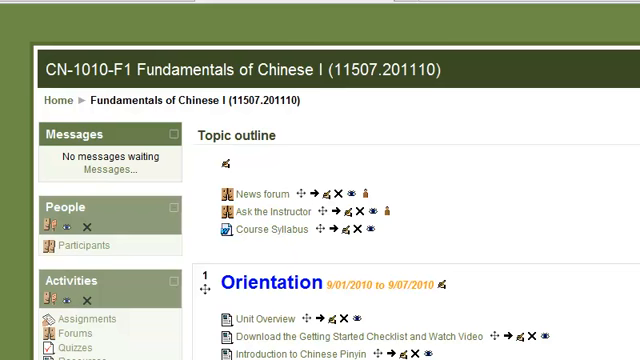
{"action": "scroll", "scroll_direction": "down", "scroll_amount": 3}
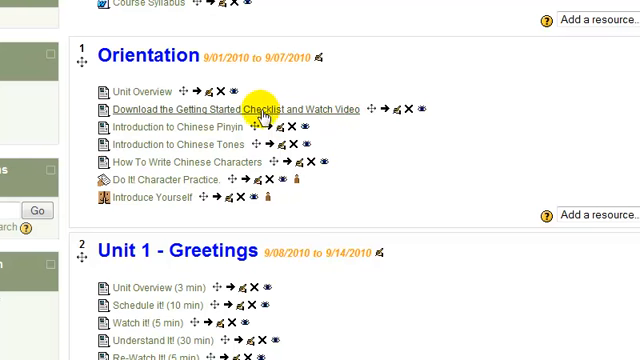
{"action": "left_click", "coordinate": [232, 109]}
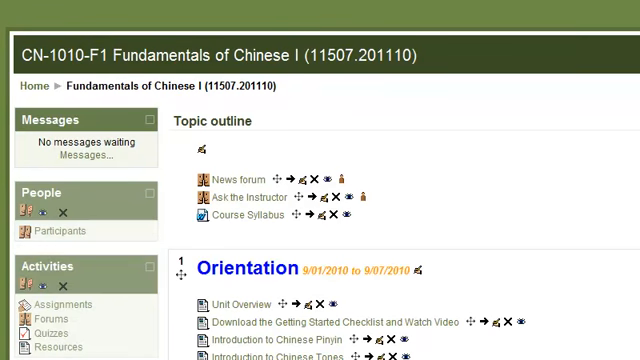
{"action": "scroll", "scroll_direction": "down", "scroll_amount": 3}
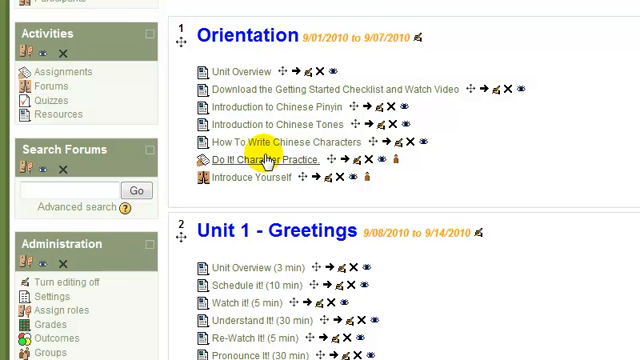
{"action": "mouse_move", "coordinate": [234, 178]}
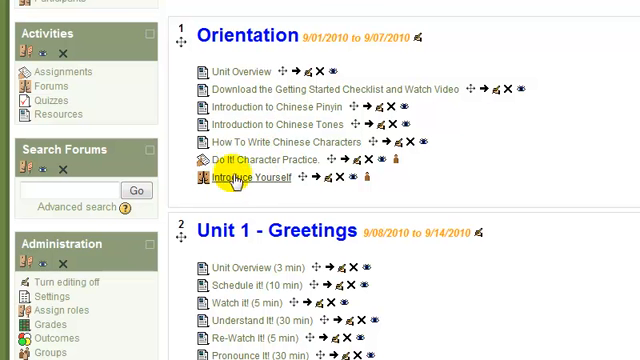
{"action": "mouse_move", "coordinate": [252, 186]}
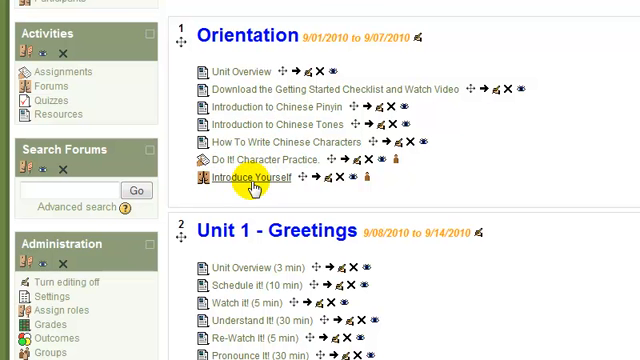
{"action": "mouse_move", "coordinate": [325, 38]}
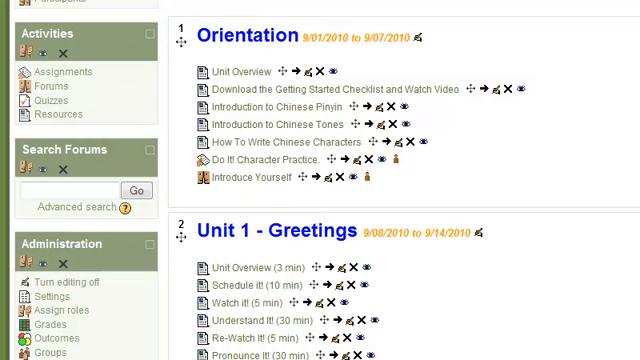
{"action": "scroll", "scroll_direction": "down", "scroll_amount": 3}
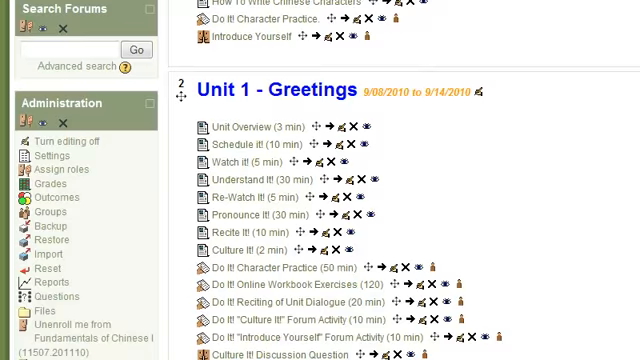
{"action": "scroll", "scroll_direction": "down", "scroll_amount": 3}
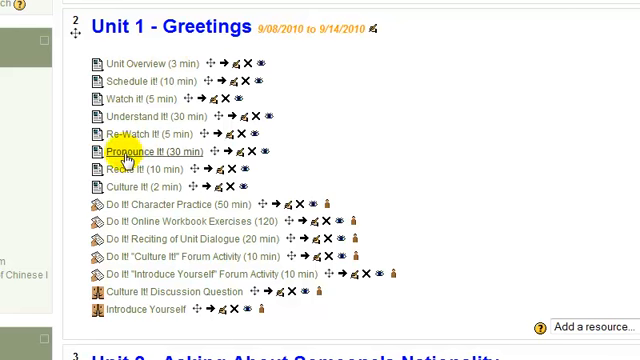
{"action": "mouse_move", "coordinate": [112, 62]}
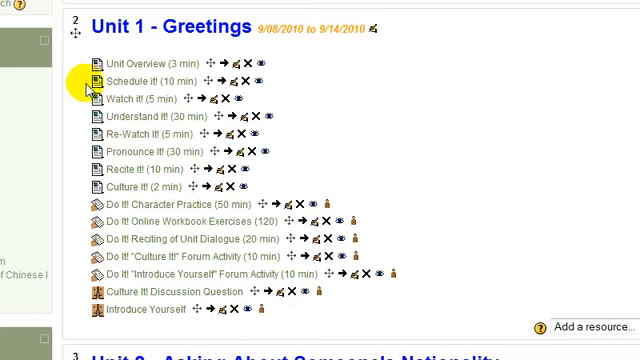
{"action": "mouse_move", "coordinate": [100, 62]}
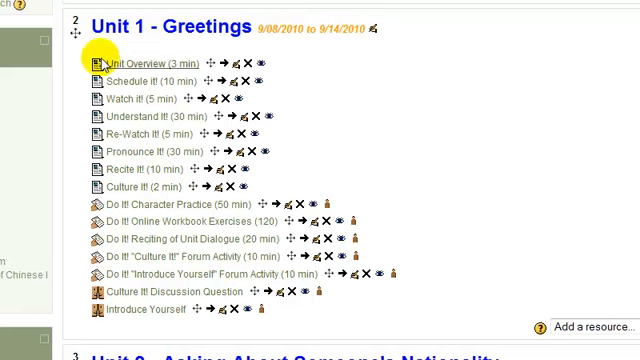
{"action": "mouse_move", "coordinate": [188, 75]}
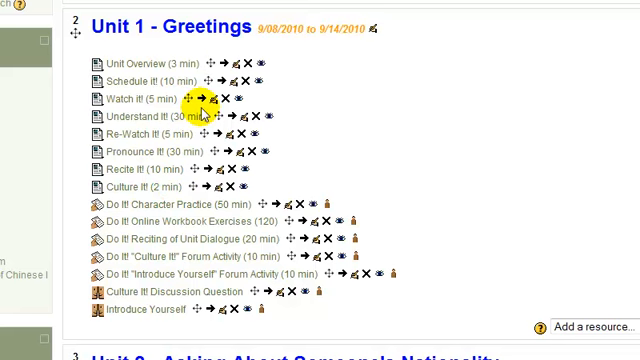
{"action": "mouse_move", "coordinate": [457, 135]}
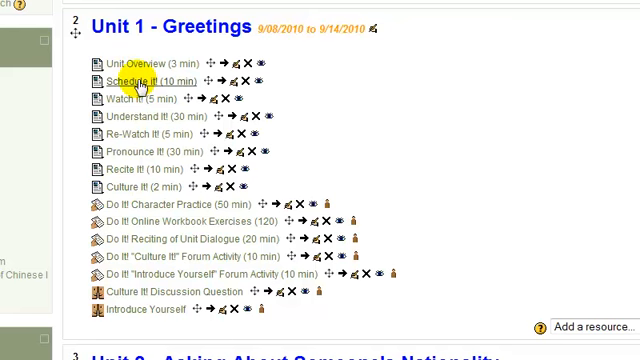
{"action": "mouse_move", "coordinate": [197, 63]}
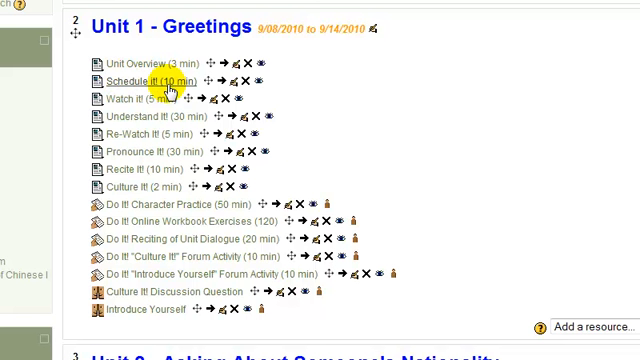
{"action": "mouse_move", "coordinate": [148, 88]}
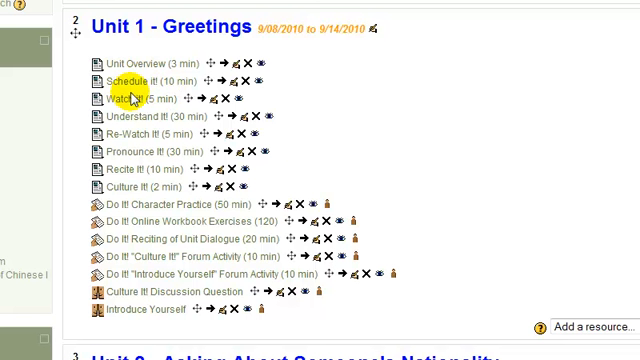
{"action": "mouse_move", "coordinate": [176, 123]}
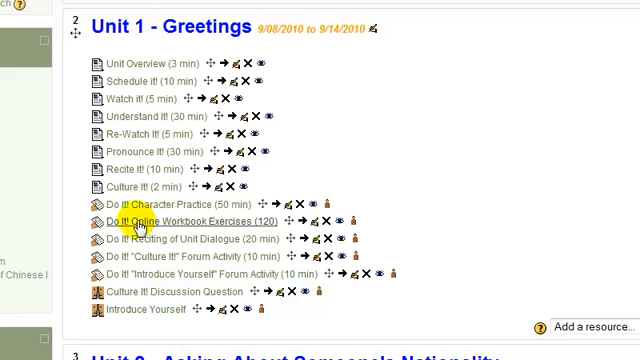
{"action": "mouse_move", "coordinate": [135, 117]}
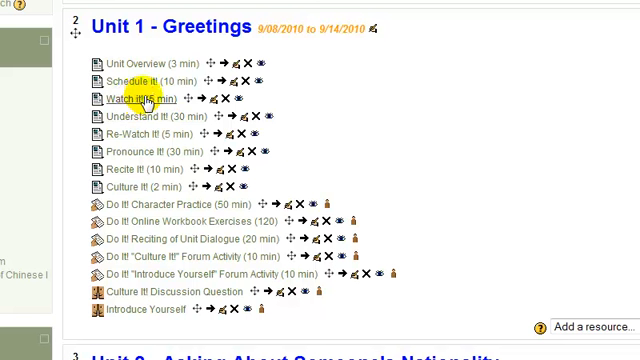
{"action": "mouse_move", "coordinate": [130, 117]}
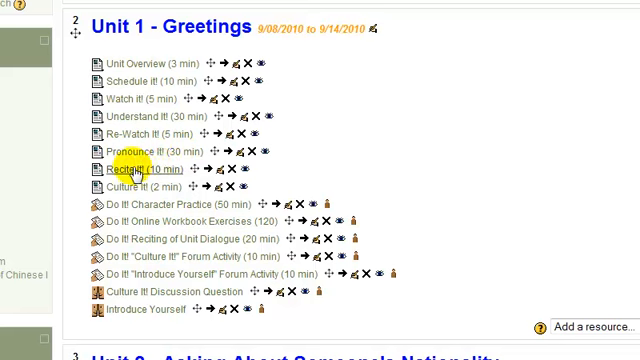
{"action": "mouse_move", "coordinate": [175, 170]}
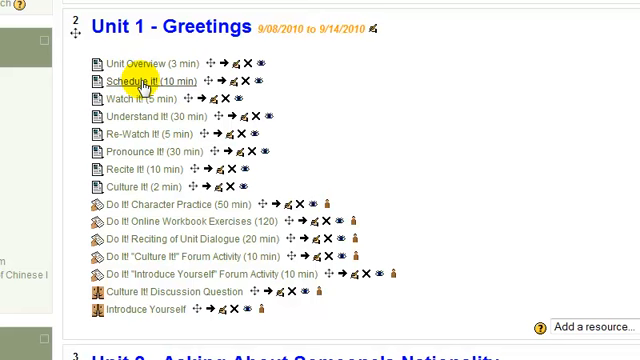
{"action": "mouse_move", "coordinate": [145, 222]}
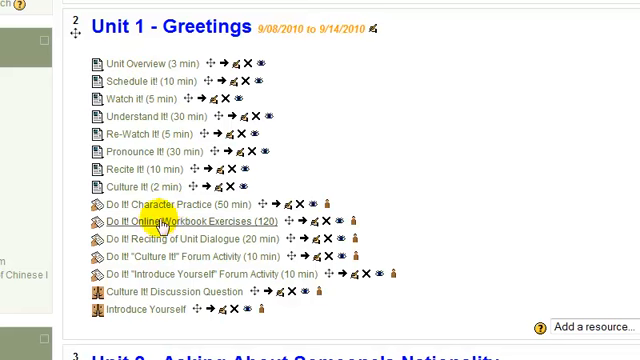
{"action": "mouse_move", "coordinate": [170, 224]}
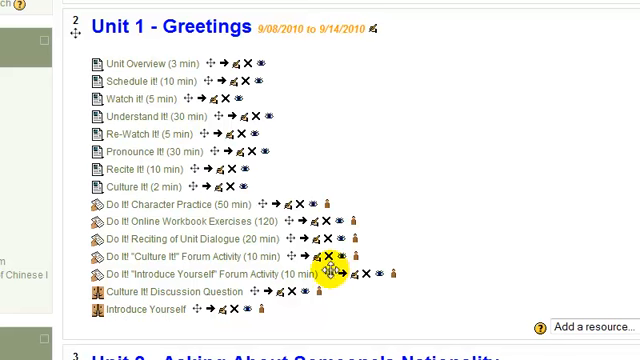
{"action": "mouse_move", "coordinate": [158, 28]}
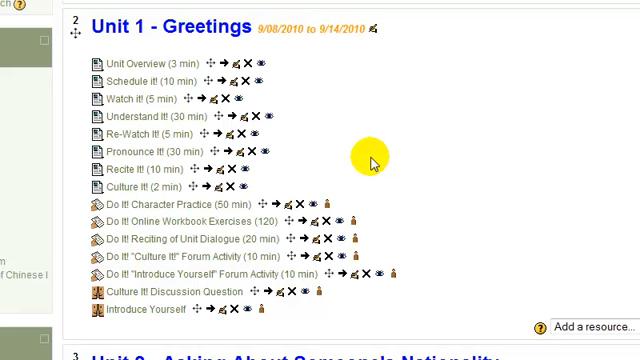
{"action": "mouse_move", "coordinate": [310, 215]}
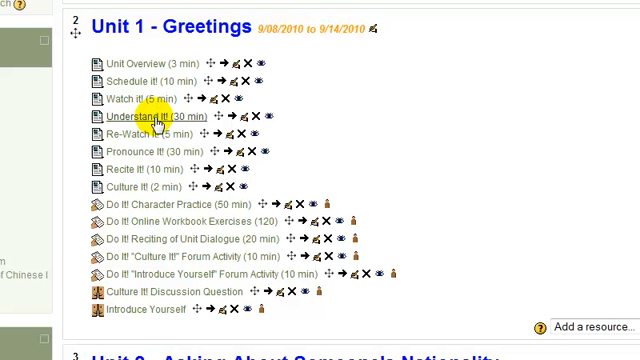
{"action": "mouse_move", "coordinate": [140, 152]}
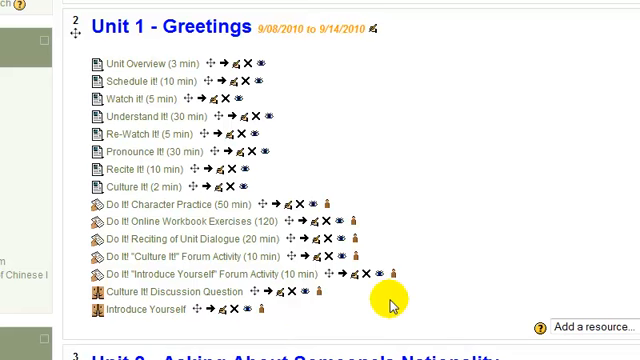
{"action": "mouse_move", "coordinate": [390, 305]}
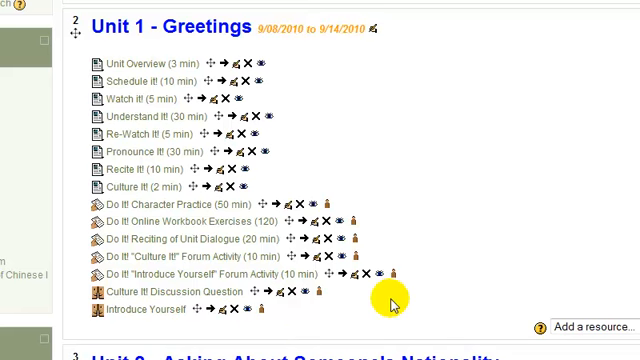